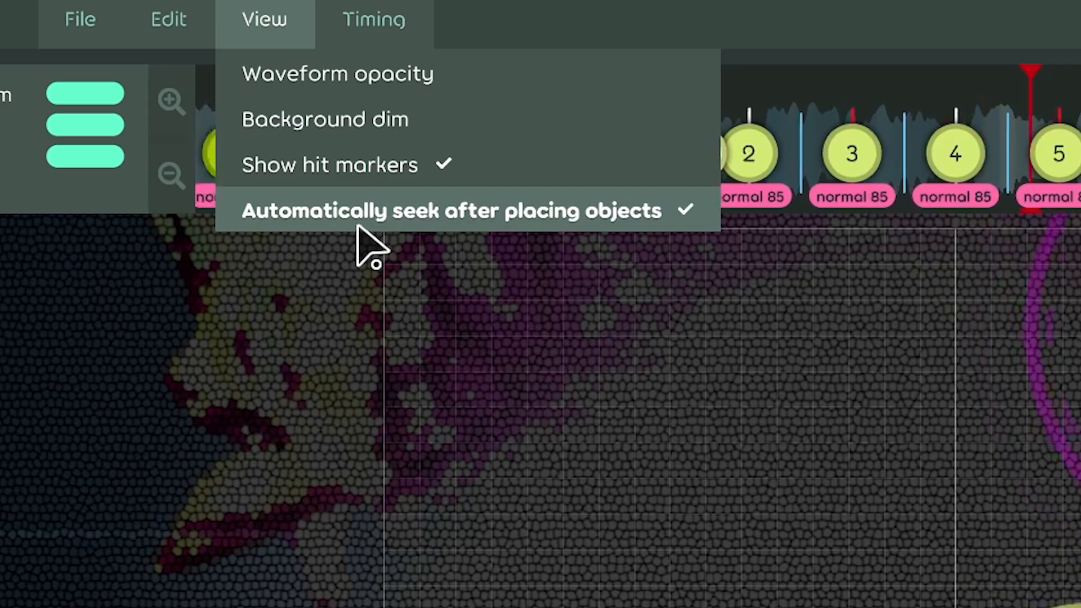
Enable 'Automatically seek after placing objects' in the editor View menu and place a hit circle
left_click(450, 210)
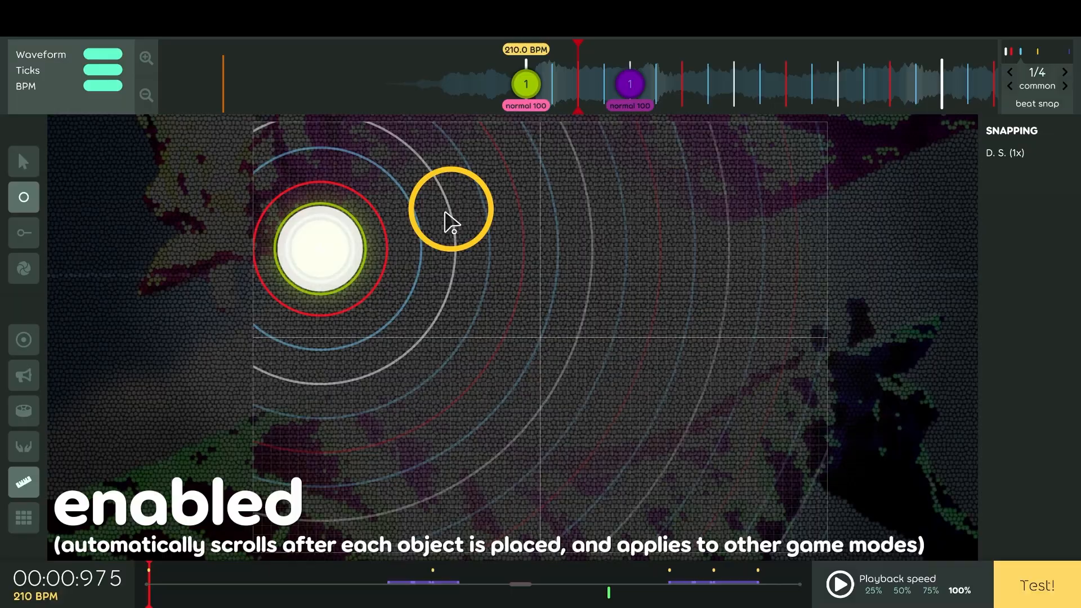
left_click(541, 311)
type("skin")
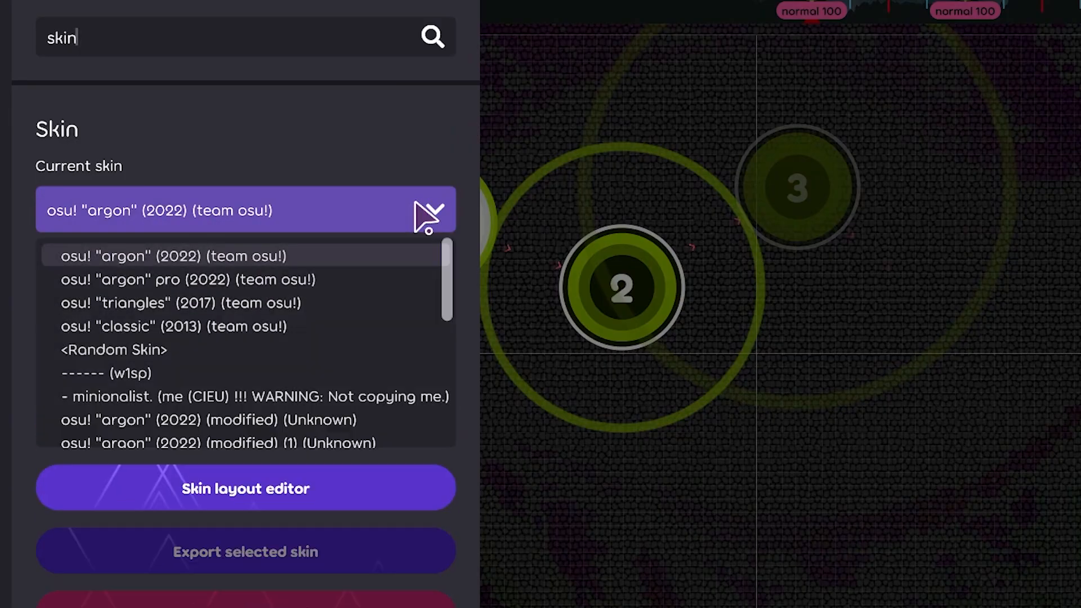
Choose osu! "argon" (2022) (team osu!) as the current skin
left_click(254, 396)
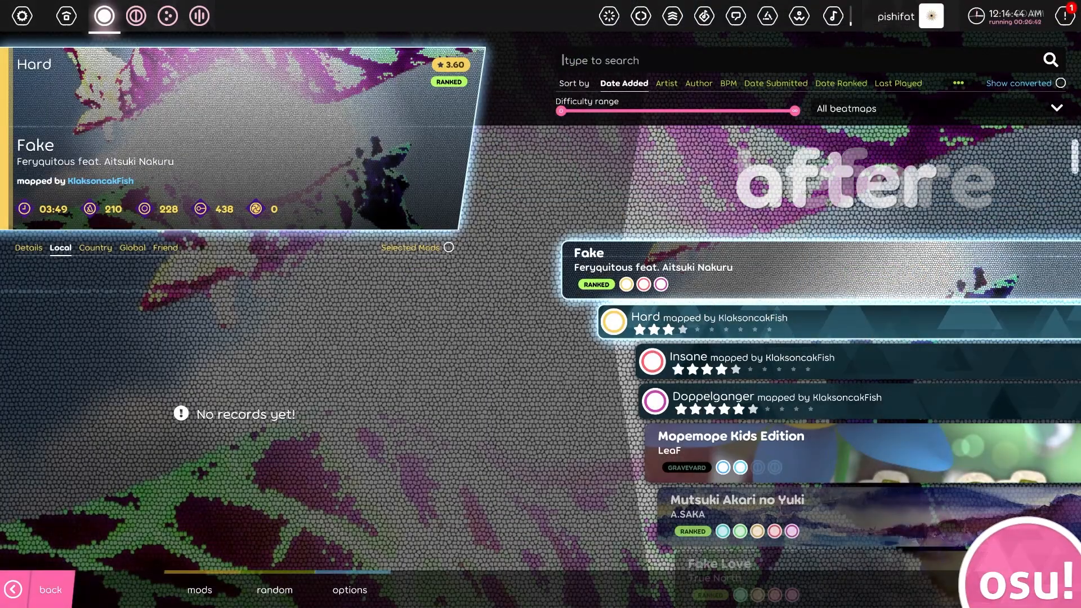
Bring up the mod selection overlay for Fake [Hard] from song select
left_click(199, 589)
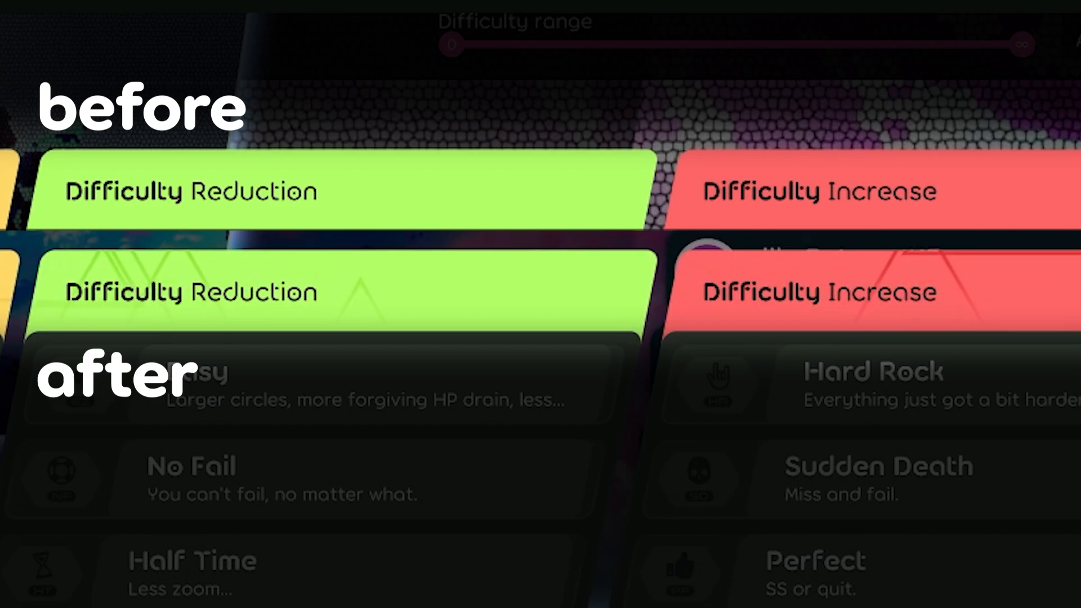